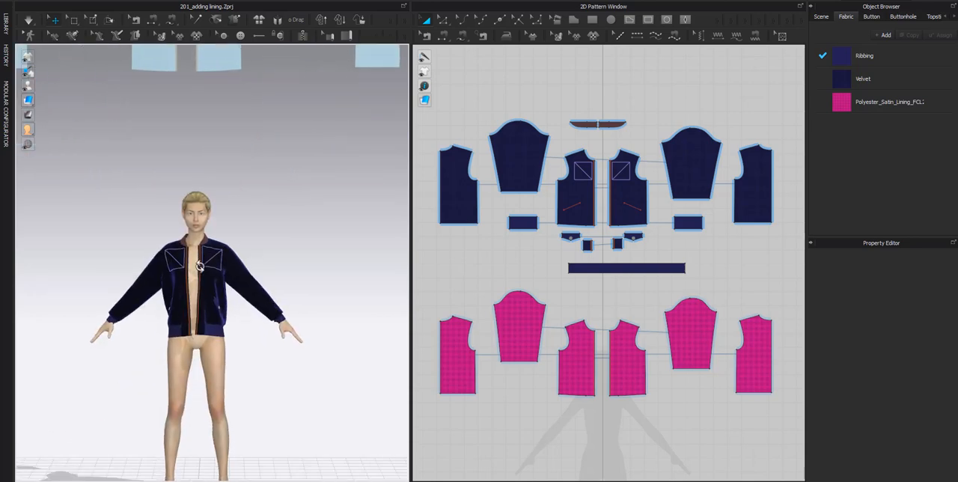
pyautogui.moveTo(490, 142)
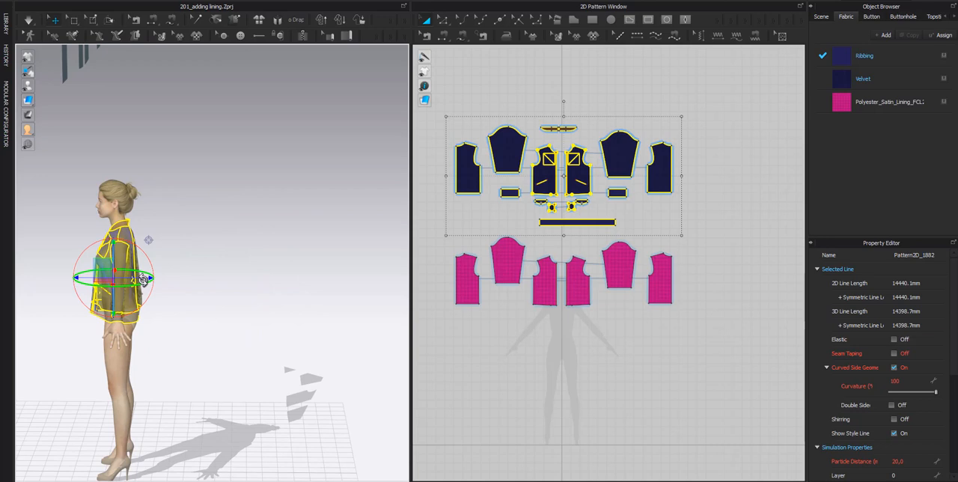
# Move the navy velvet jacket off the avatar with the gizmo, leaving the body uncovered.
pyautogui.moveTo(116, 278); pyautogui.dragTo(314, 278)
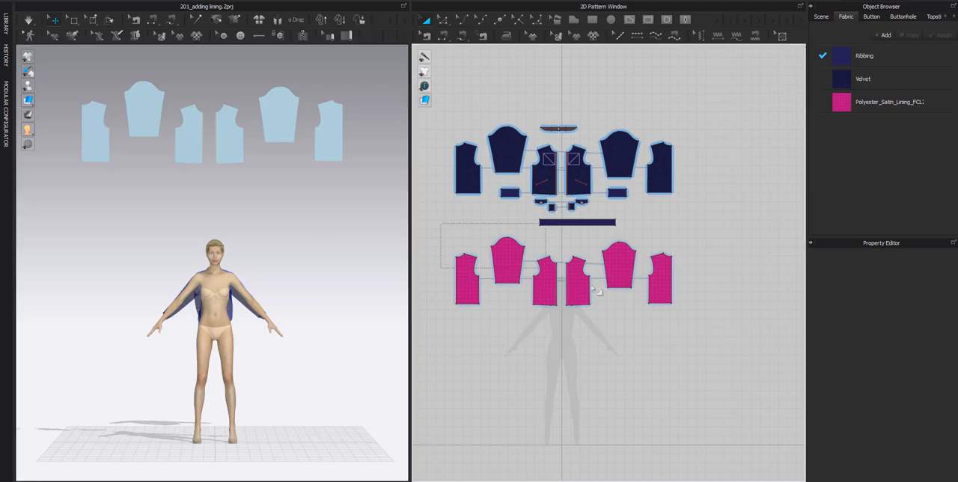
# Unhide the pink lining patterns in 3D and pick a lining piece to arrange on the body.
pyautogui.rightClick(211, 125)
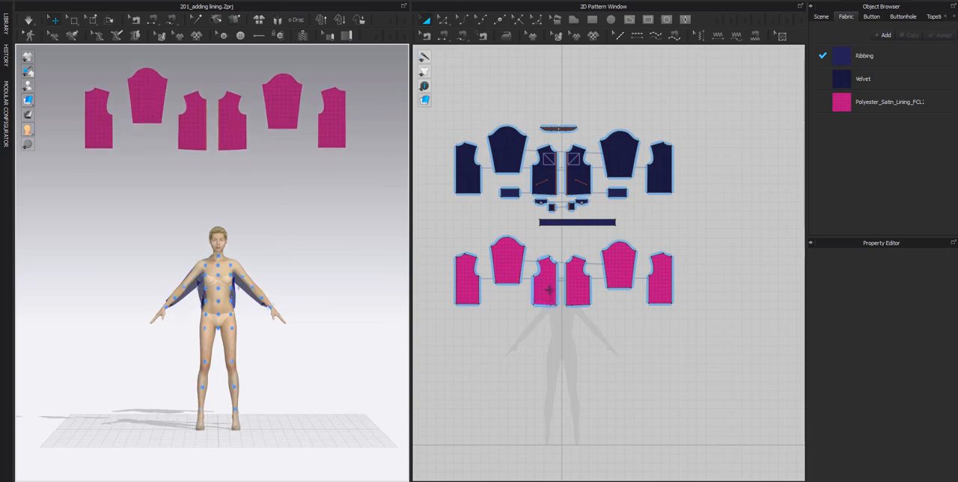
pyautogui.click(546, 276)
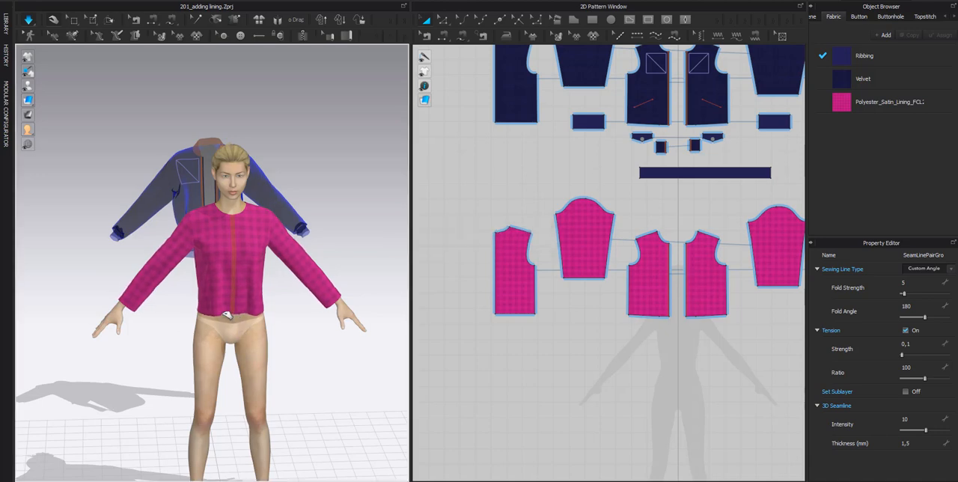
# Select all the draped lining pieces and freeze them in place on the avatar.
pyautogui.click(591, 284)
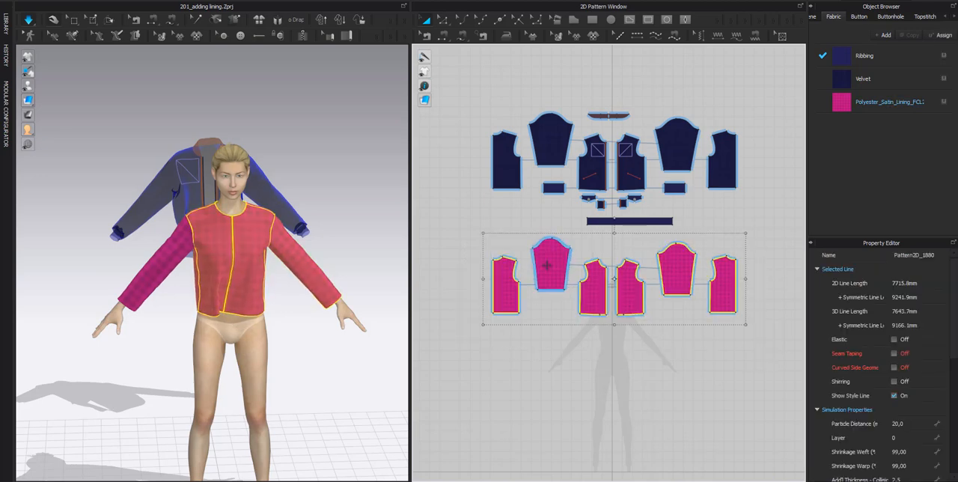
pyautogui.click(550, 266)
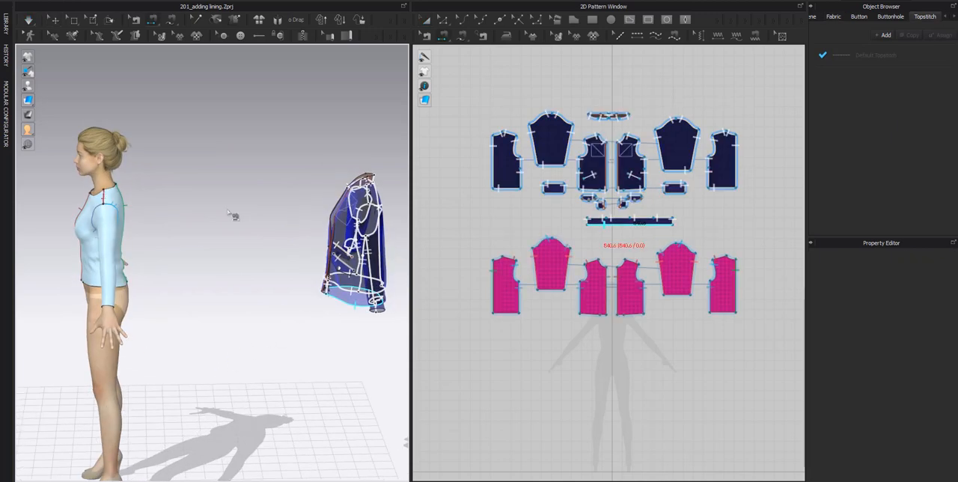
# Move the velvet jacket back onto the avatar over the frozen lining.
pyautogui.click(833, 16)
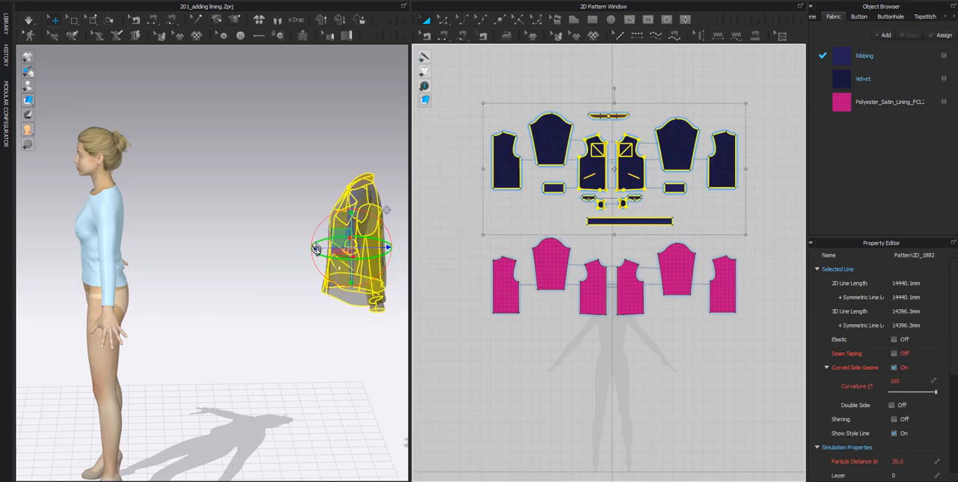
pyautogui.moveTo(352, 247); pyautogui.dragTo(105, 247)
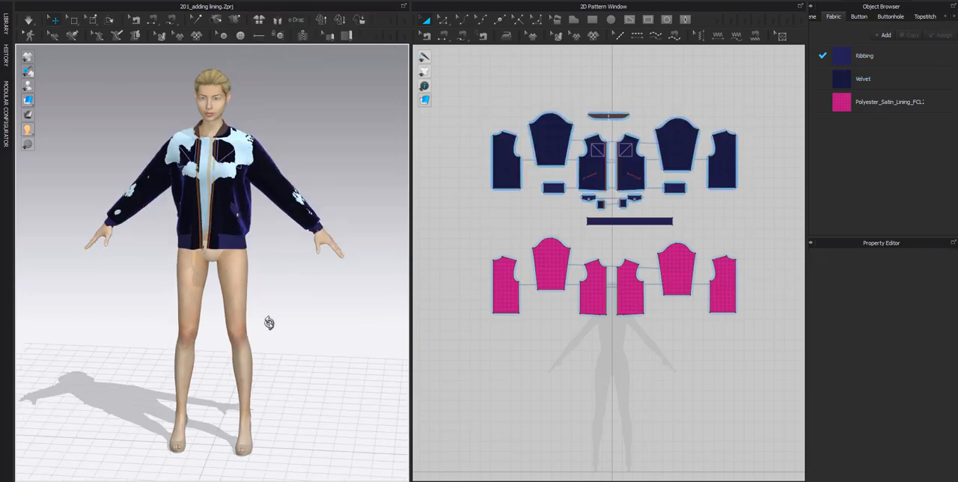
# Set all jacket patterns to Layer 1 so the jacket drapes cleanly over the lining.
pyautogui.moveTo(464, 90); pyautogui.dragTo(770, 250)
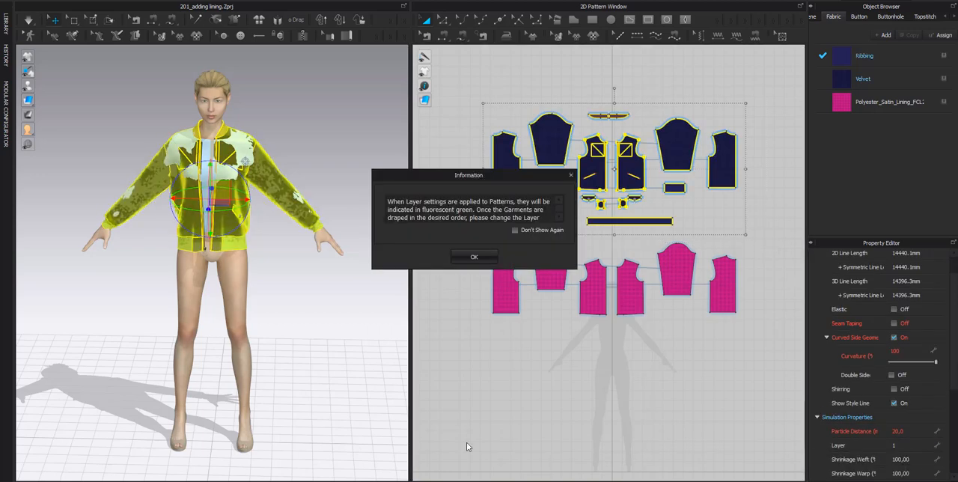
pyautogui.click(473, 257)
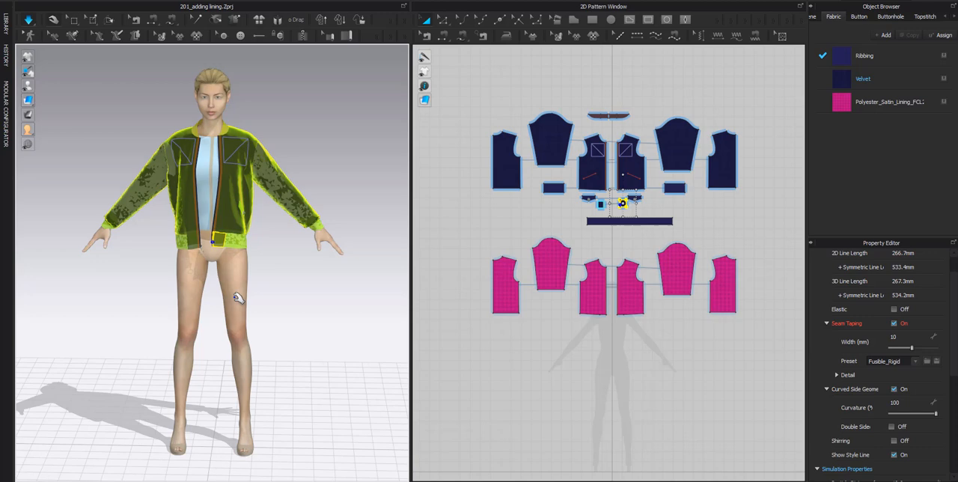
pyautogui.click(486, 83)
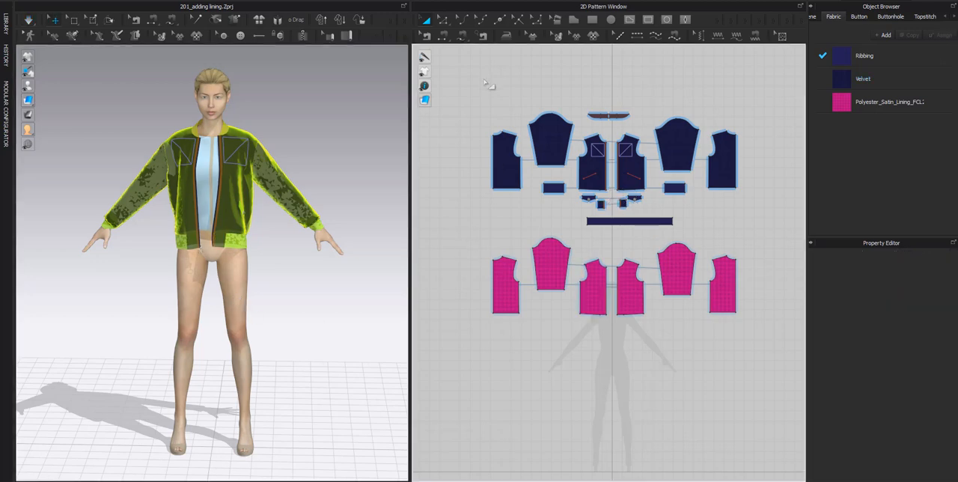
pyautogui.click(610, 165)
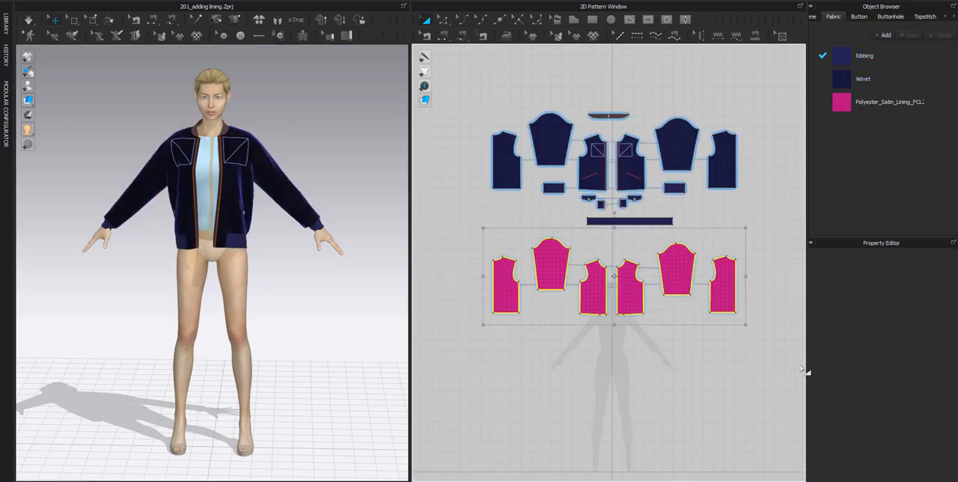
# Unfreeze the lining pieces and re-drape them inside the open velvet jacket.
pyautogui.click(614, 277)
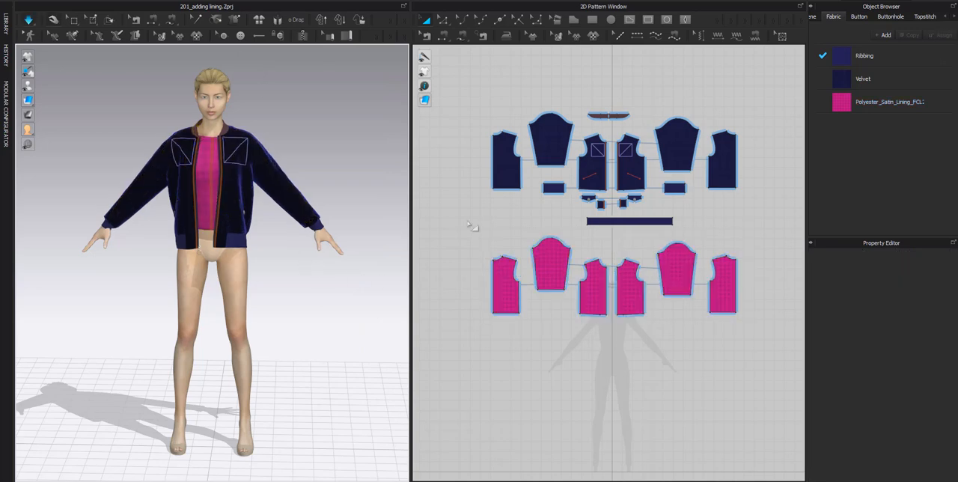
pyautogui.moveTo(467, 221); pyautogui.dragTo(775, 359)
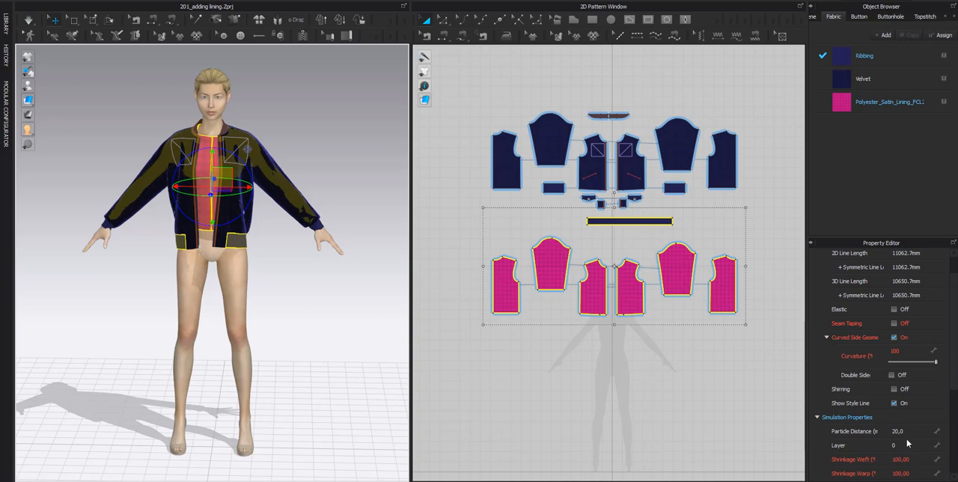
pyautogui.moveTo(597, 336)
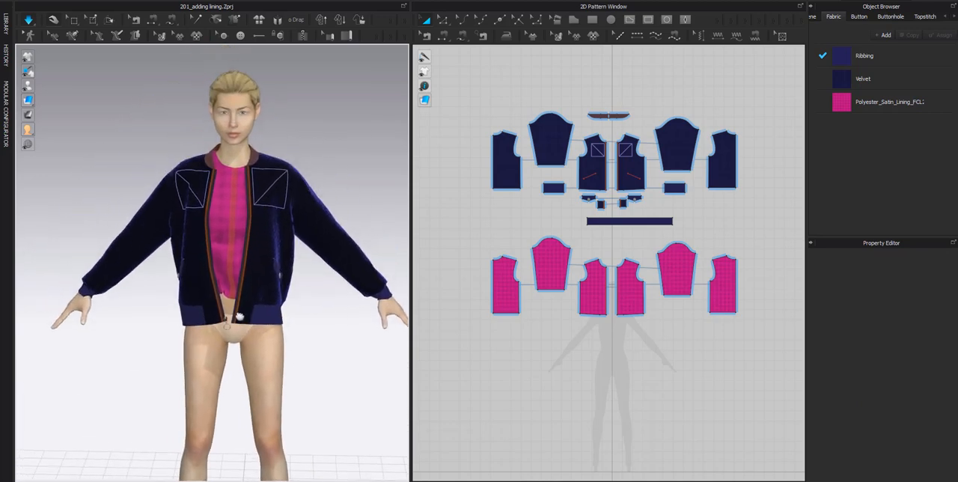
pyautogui.click(593, 281)
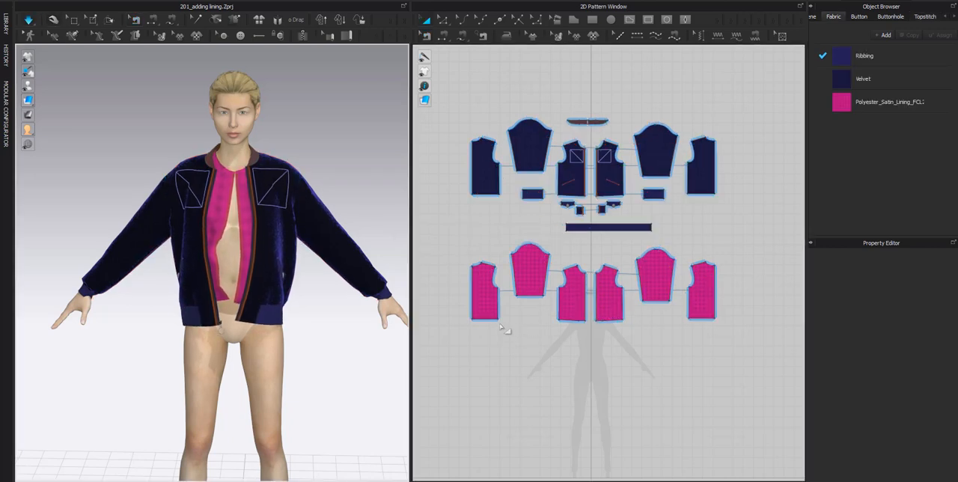
# Simulate, then sew the lining hem edge to the jacket hem with Segment Sewing.
pyautogui.click(925, 16)
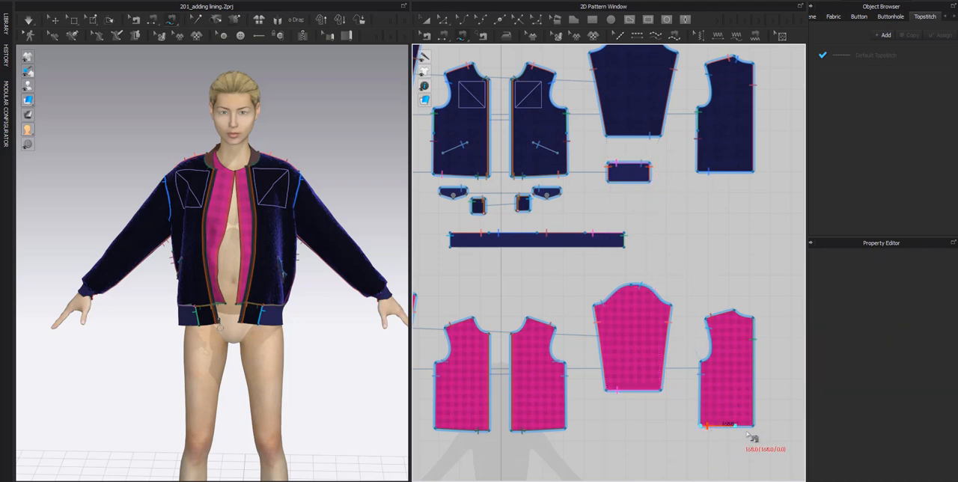
pyautogui.moveTo(707, 427); pyautogui.dragTo(726, 172)
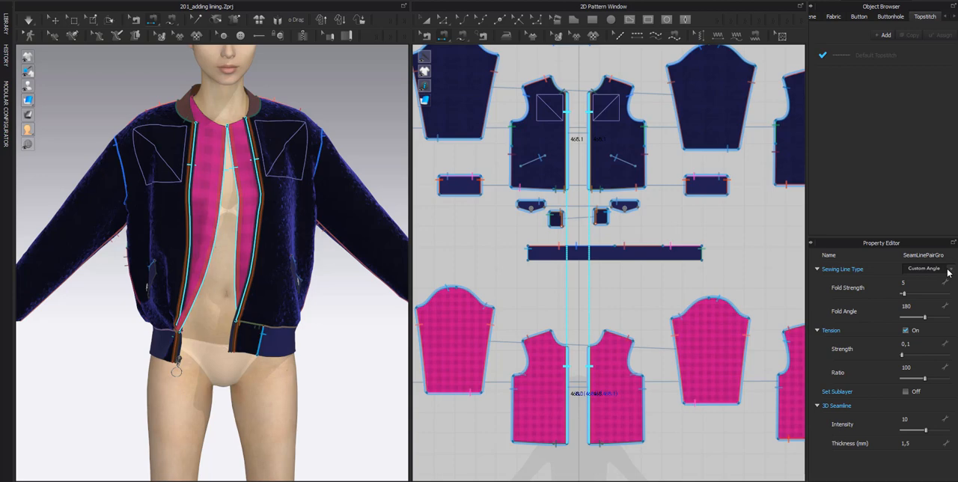
# Sew the lining center-front edges to the jacket front opening and choose the seam type.
pyautogui.click(923, 268)
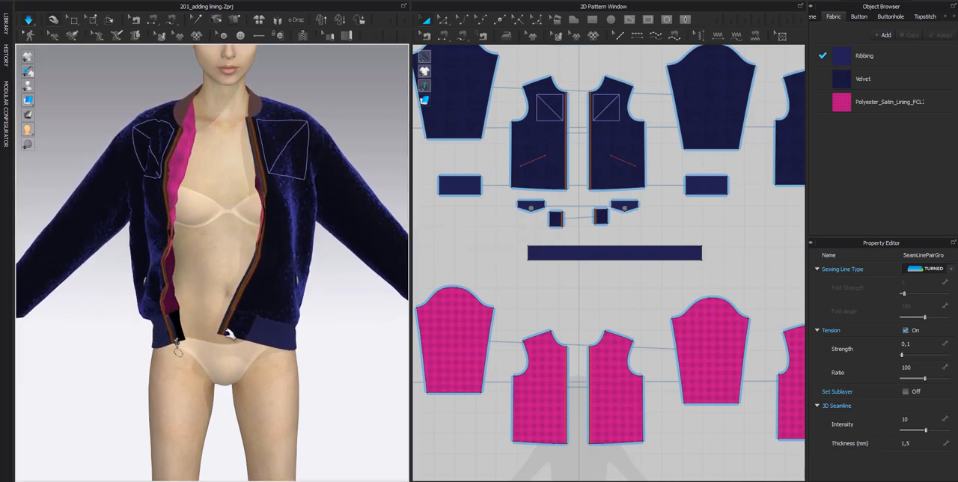
# Set the front seams to Turned and pull the left front panel to check the lining sits inside.
pyautogui.click(599, 217)
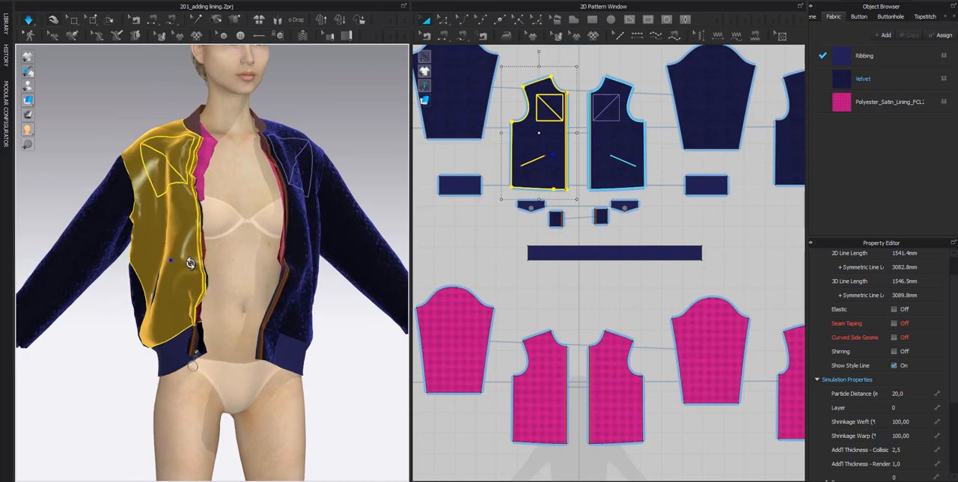
pyautogui.moveTo(209, 261); pyautogui.dragTo(154, 279)
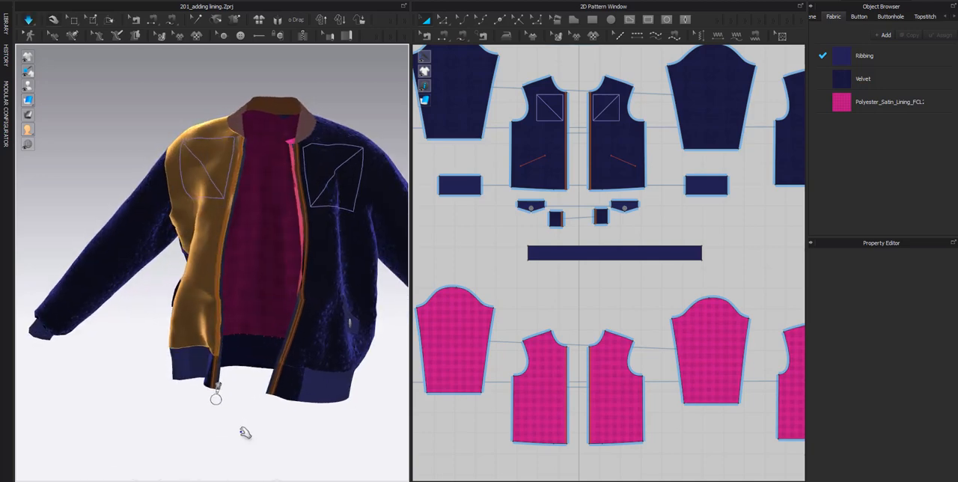
pyautogui.click(613, 387)
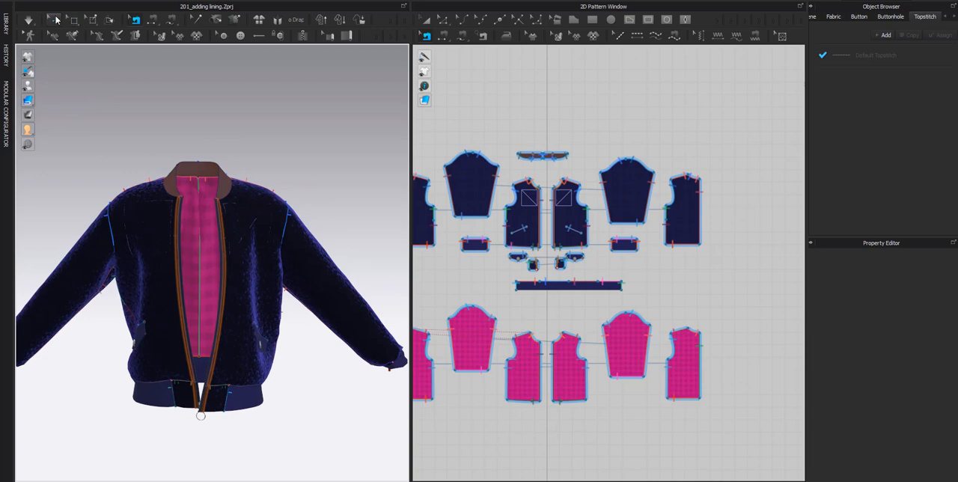
# Sew the lining neckline to the jacket neckline and return to Select/Move to simulate.
pyautogui.click(833, 17)
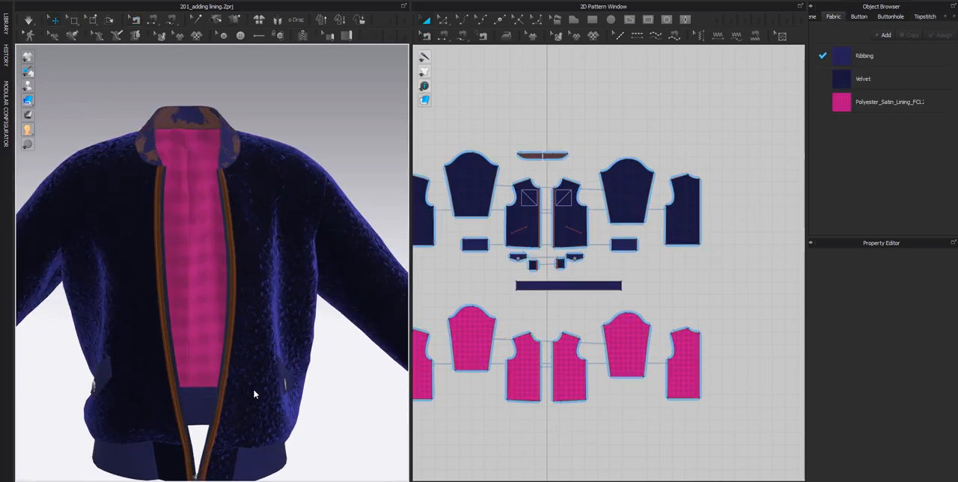